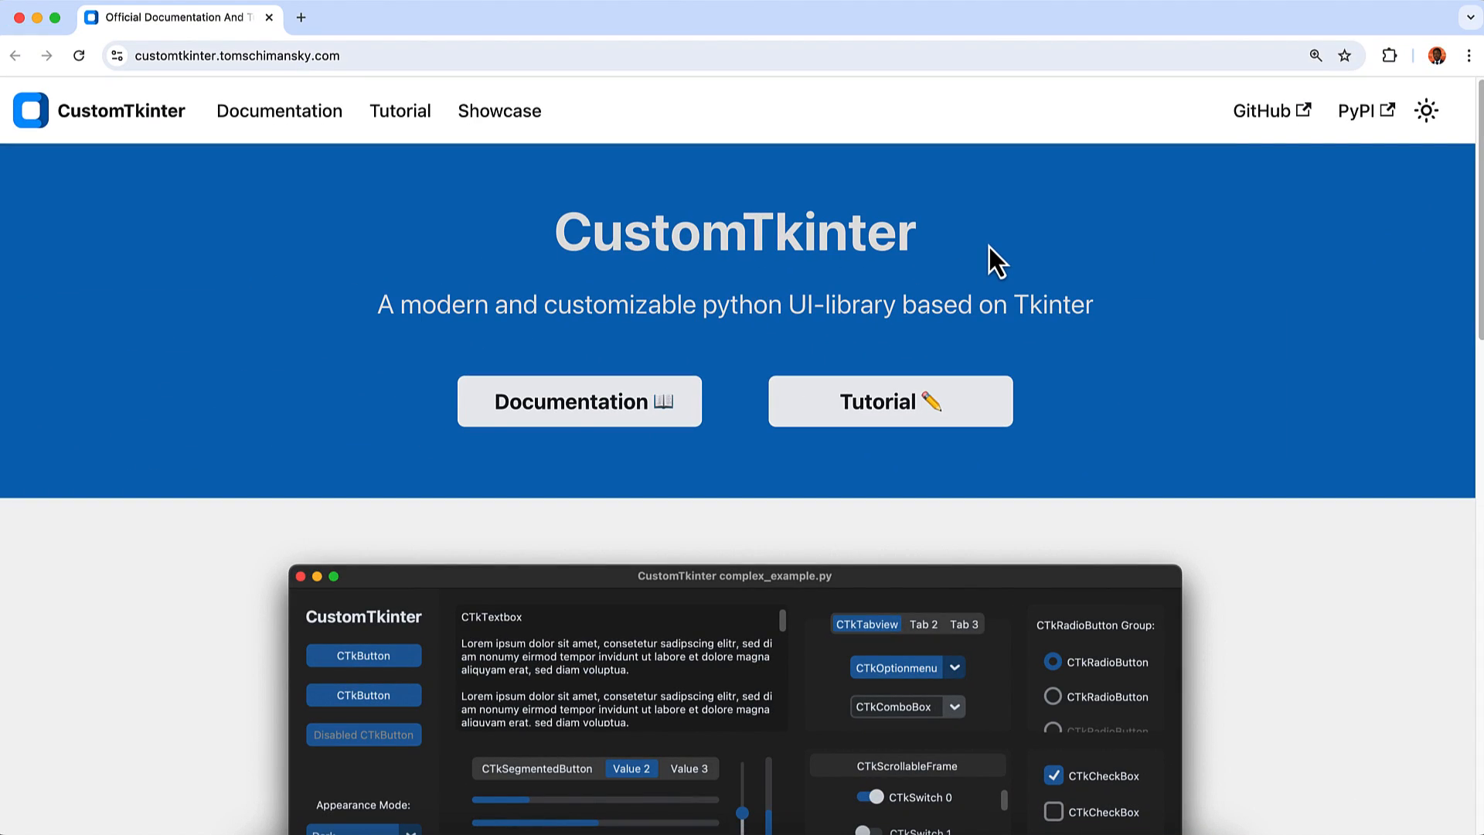
- Scroll down the CustomTkinter documentation page before moving to App.py in the editor
scroll("down", 3)
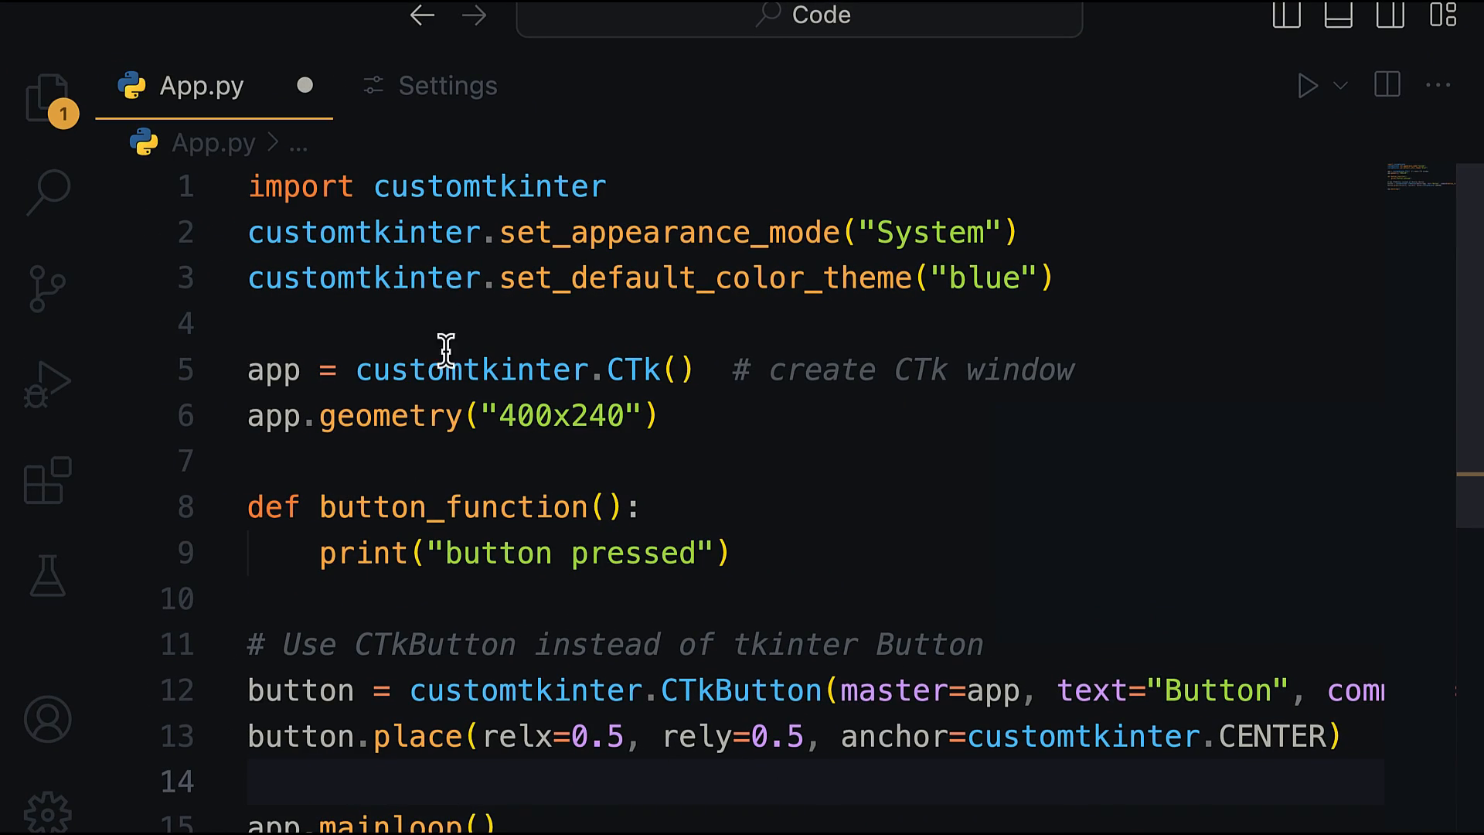
- Bring up the Spotify App design file with its Signup, Podcast and Artist screens
double_click(490, 186)
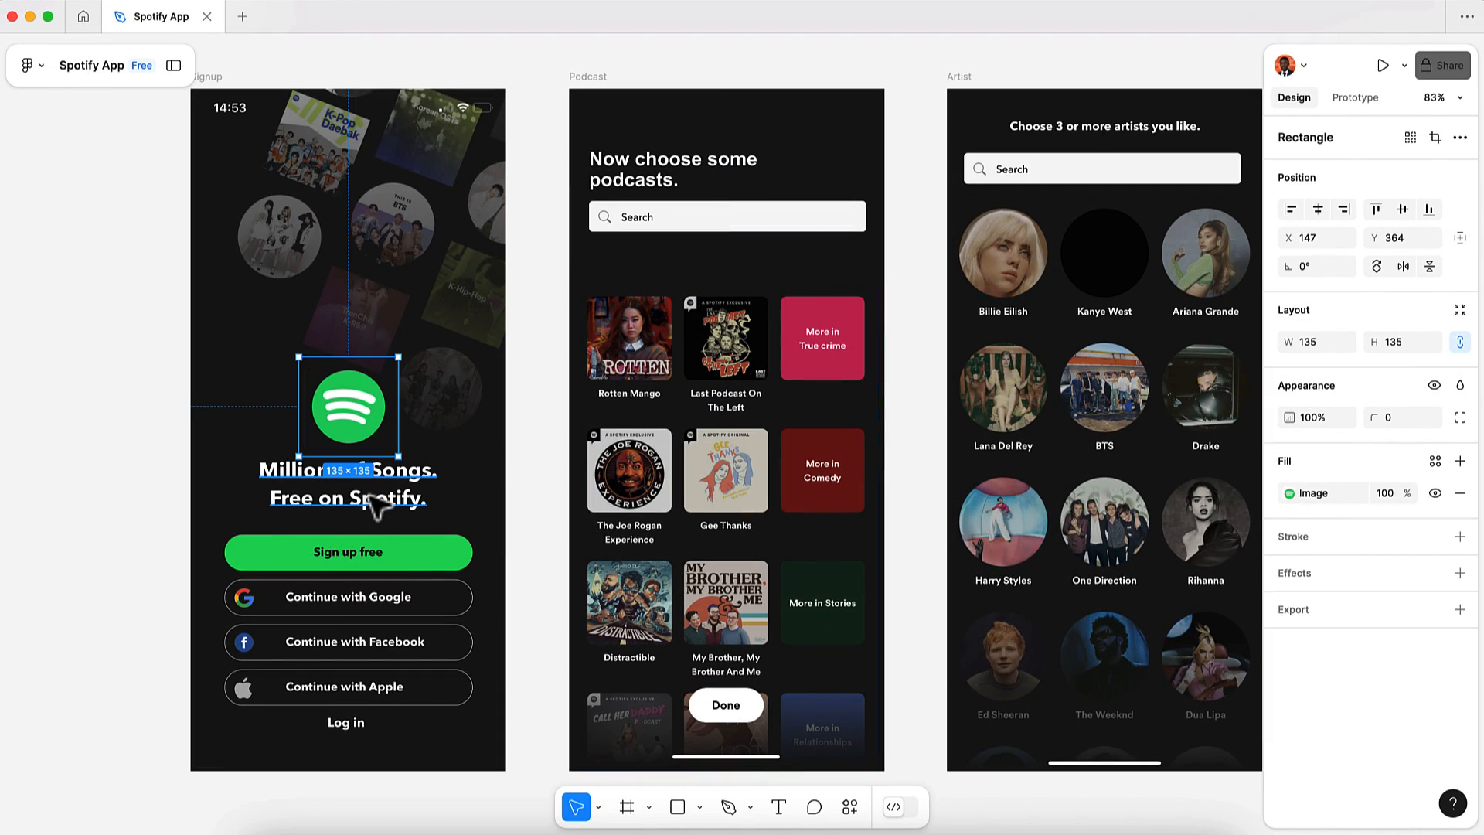
- Select the Continue with Google button and its label text in the Signup frame
left_click(348, 596)
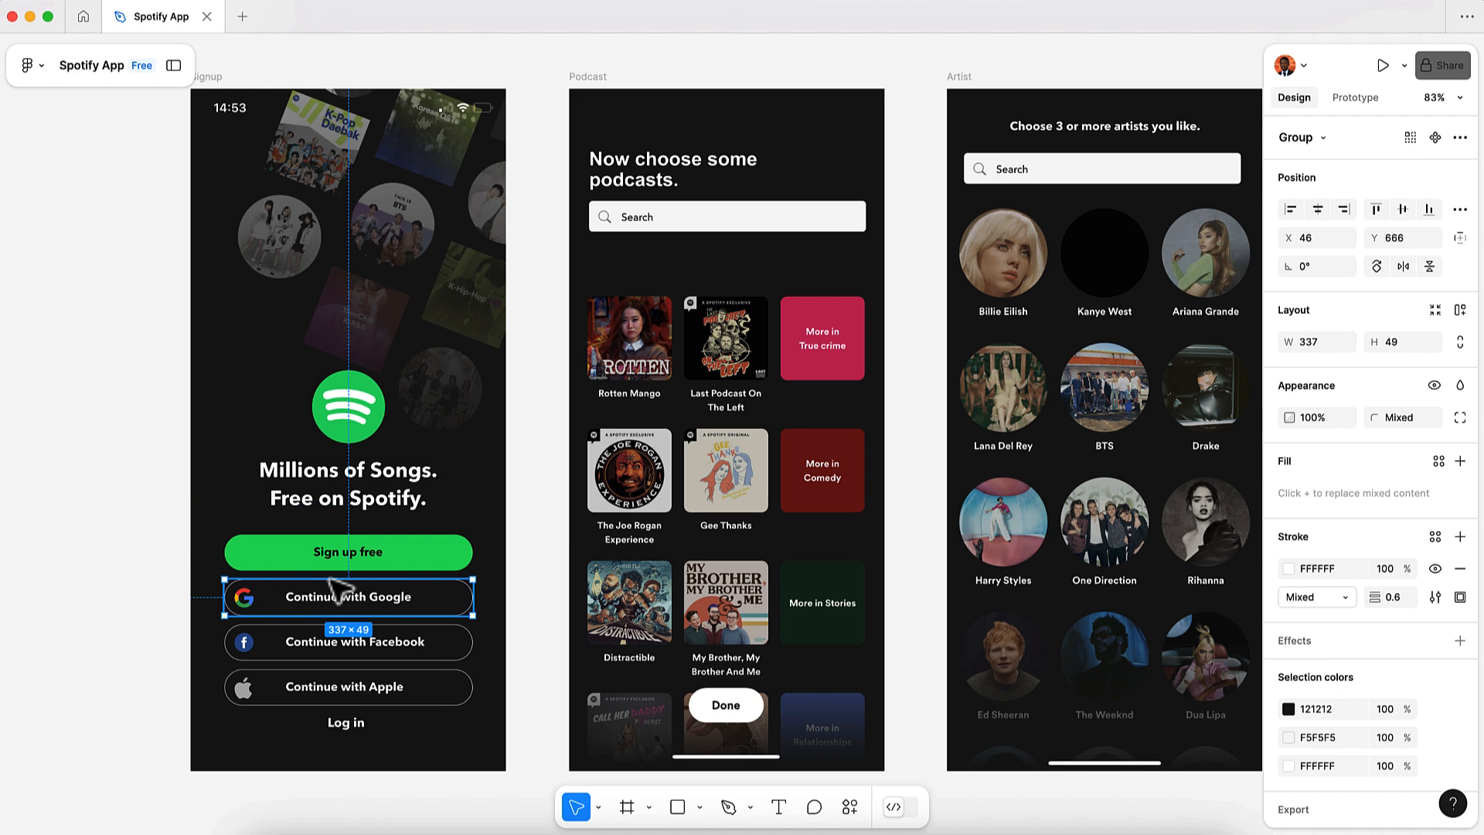
mouse_move(188, 566)
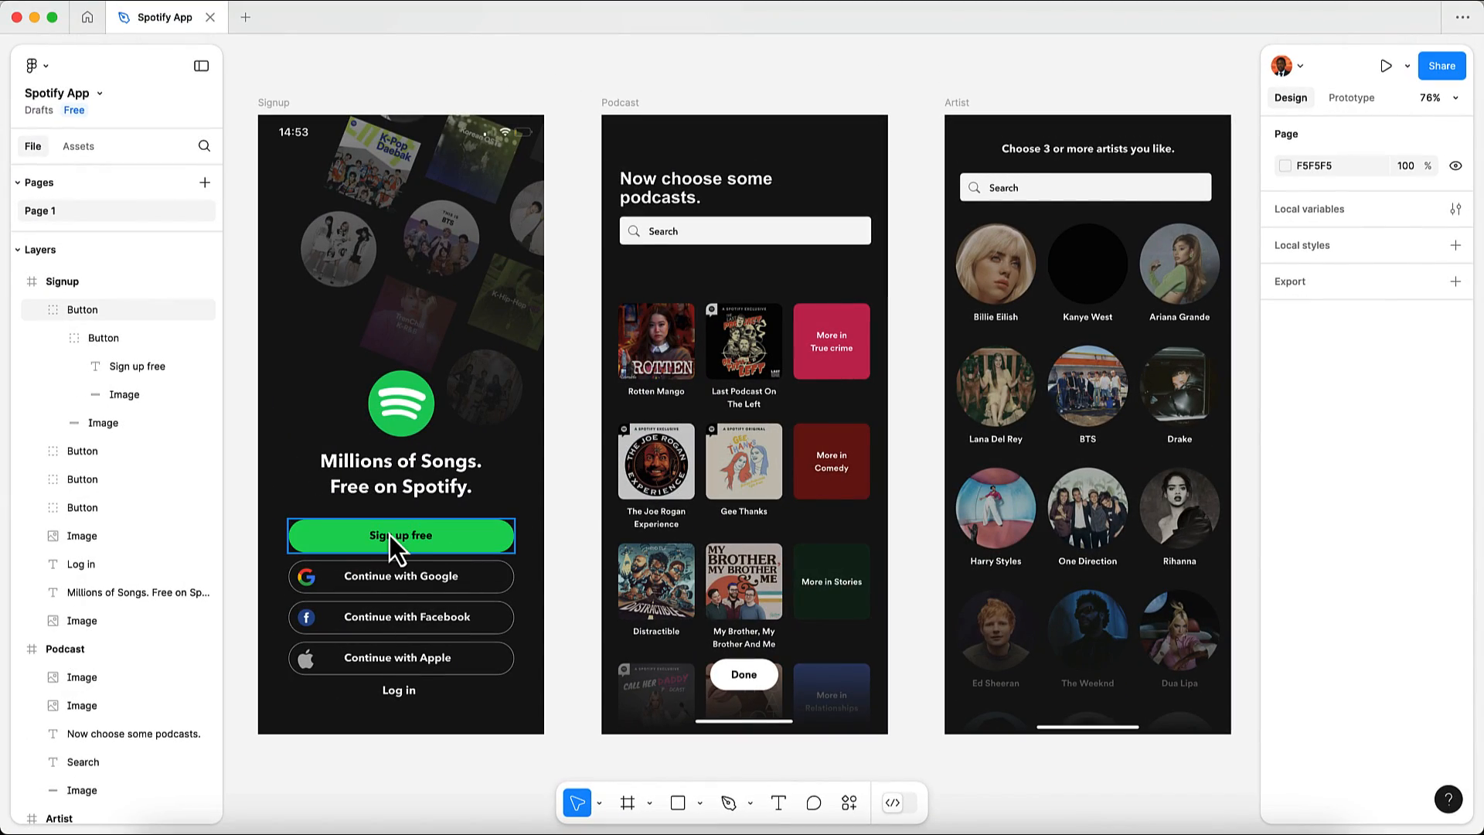
left_click(404, 577)
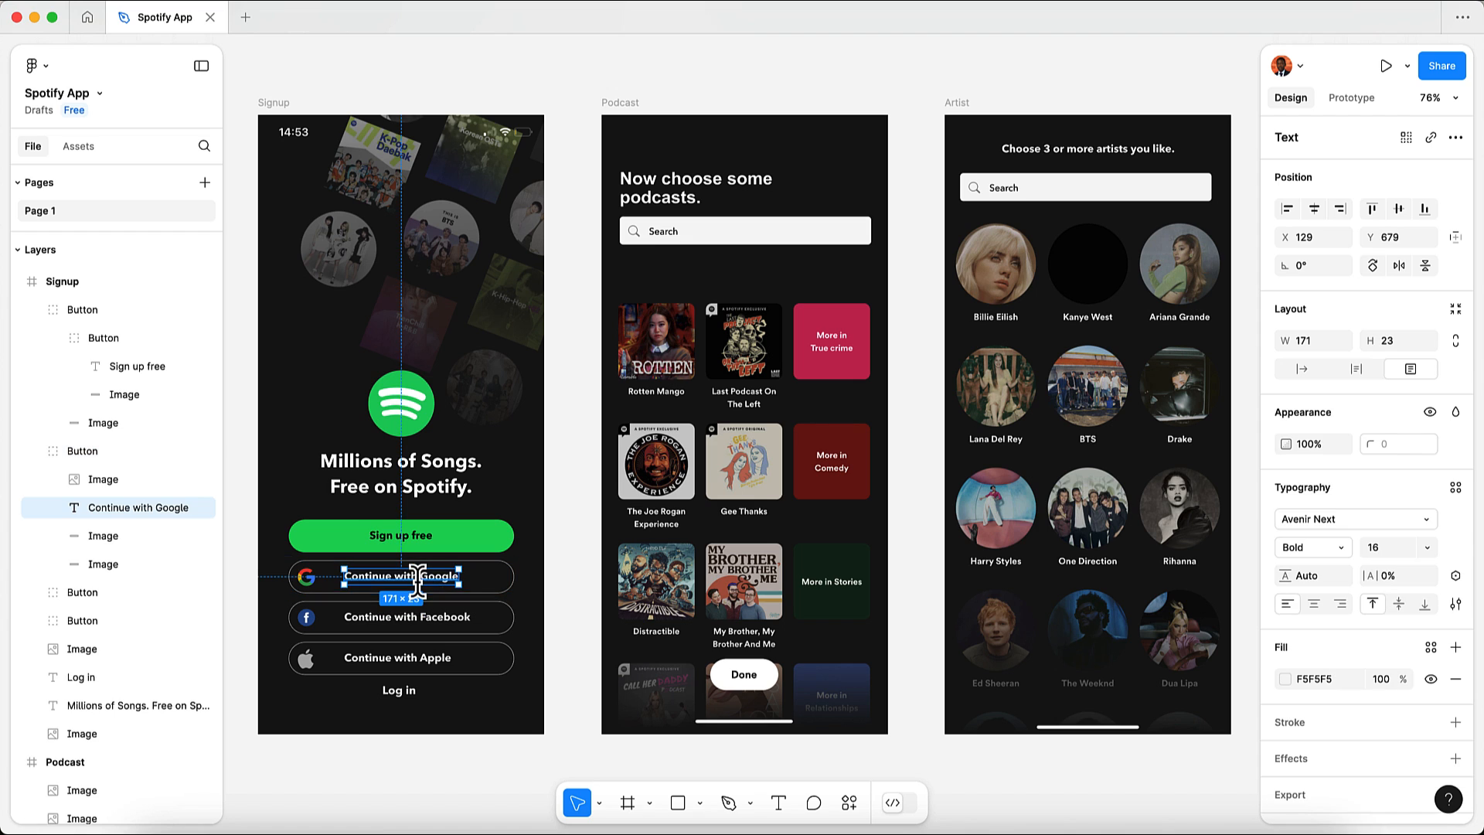
left_click(406, 617)
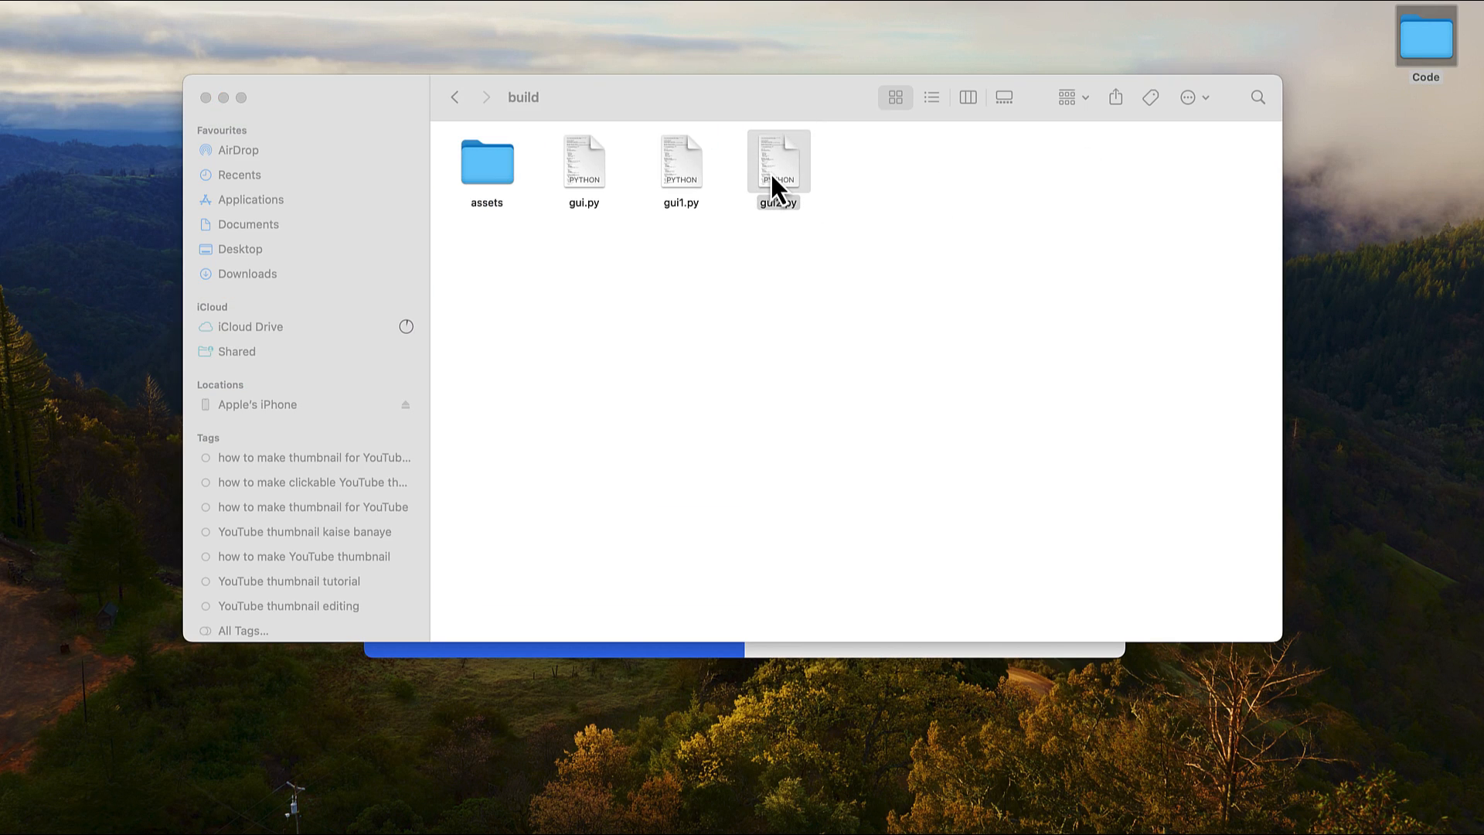
- Open gui2.py from the build folder in IDLE to run the Spotify sign-up window
double_click(778, 161)
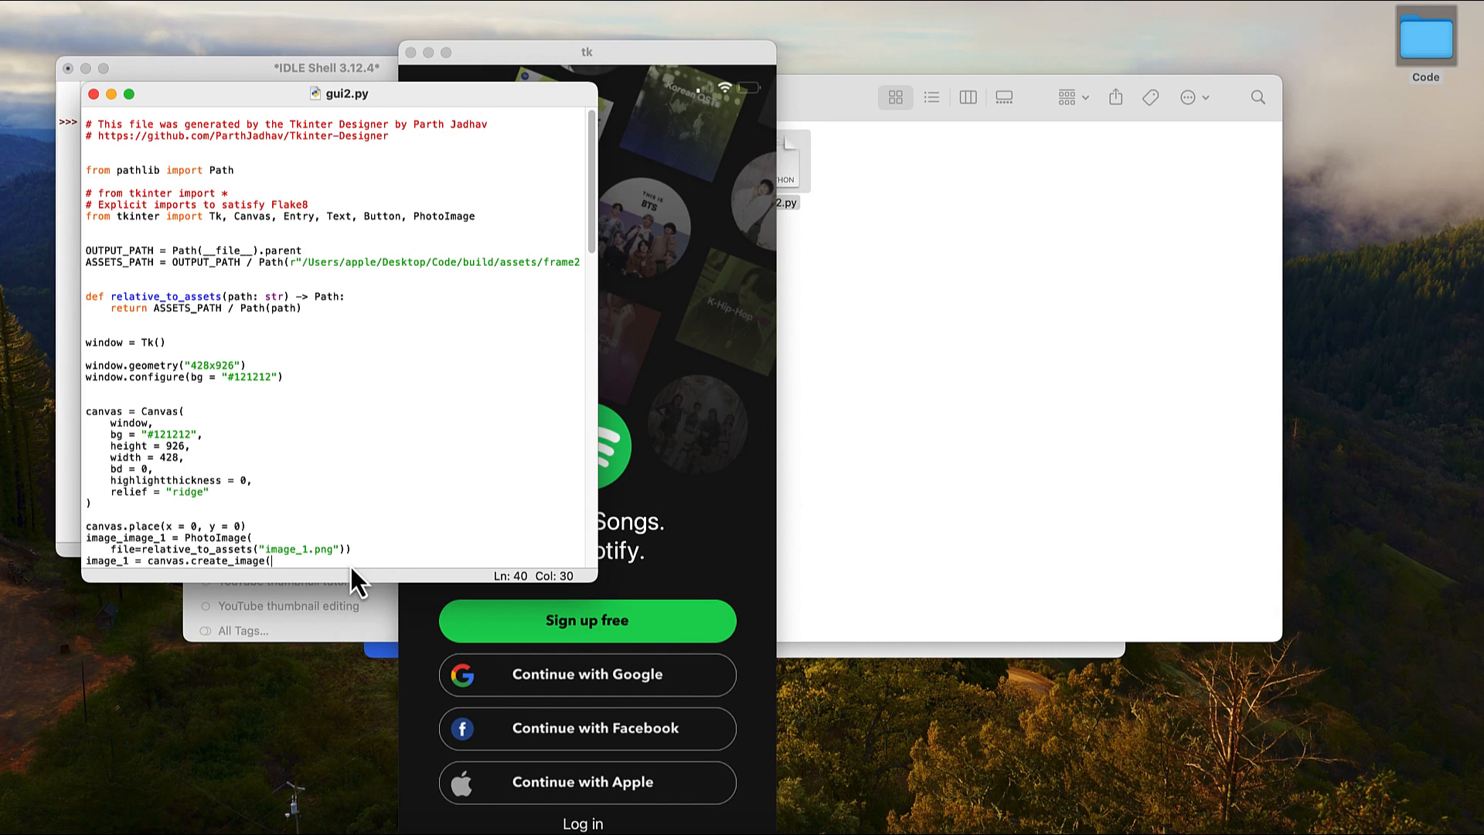
mouse_move(330, 369)
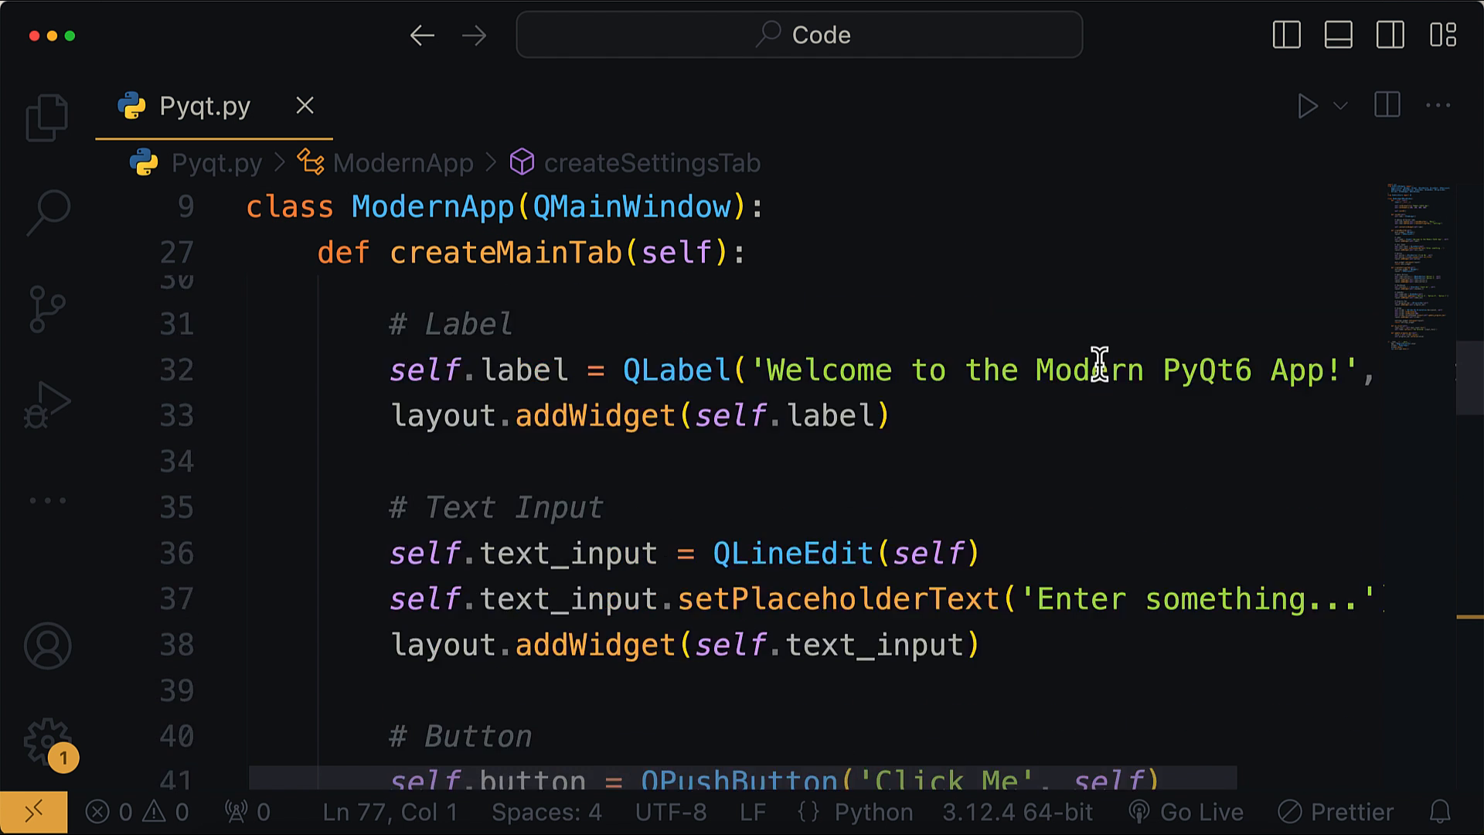
- Run Pyqt.py and view the Settings options of the Modern PyQt6 App window
left_click(1307, 105)
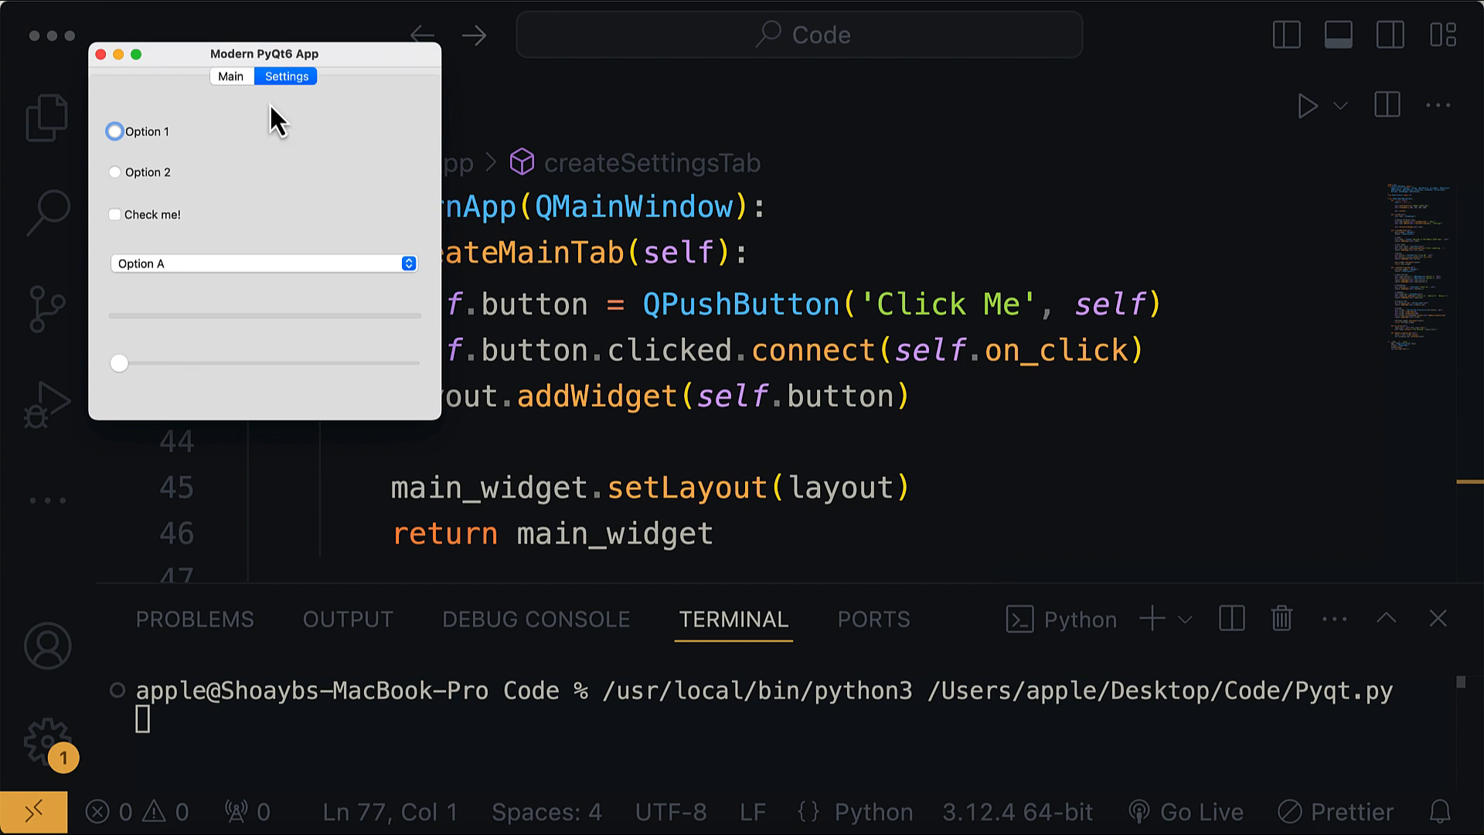
left_click(260, 263)
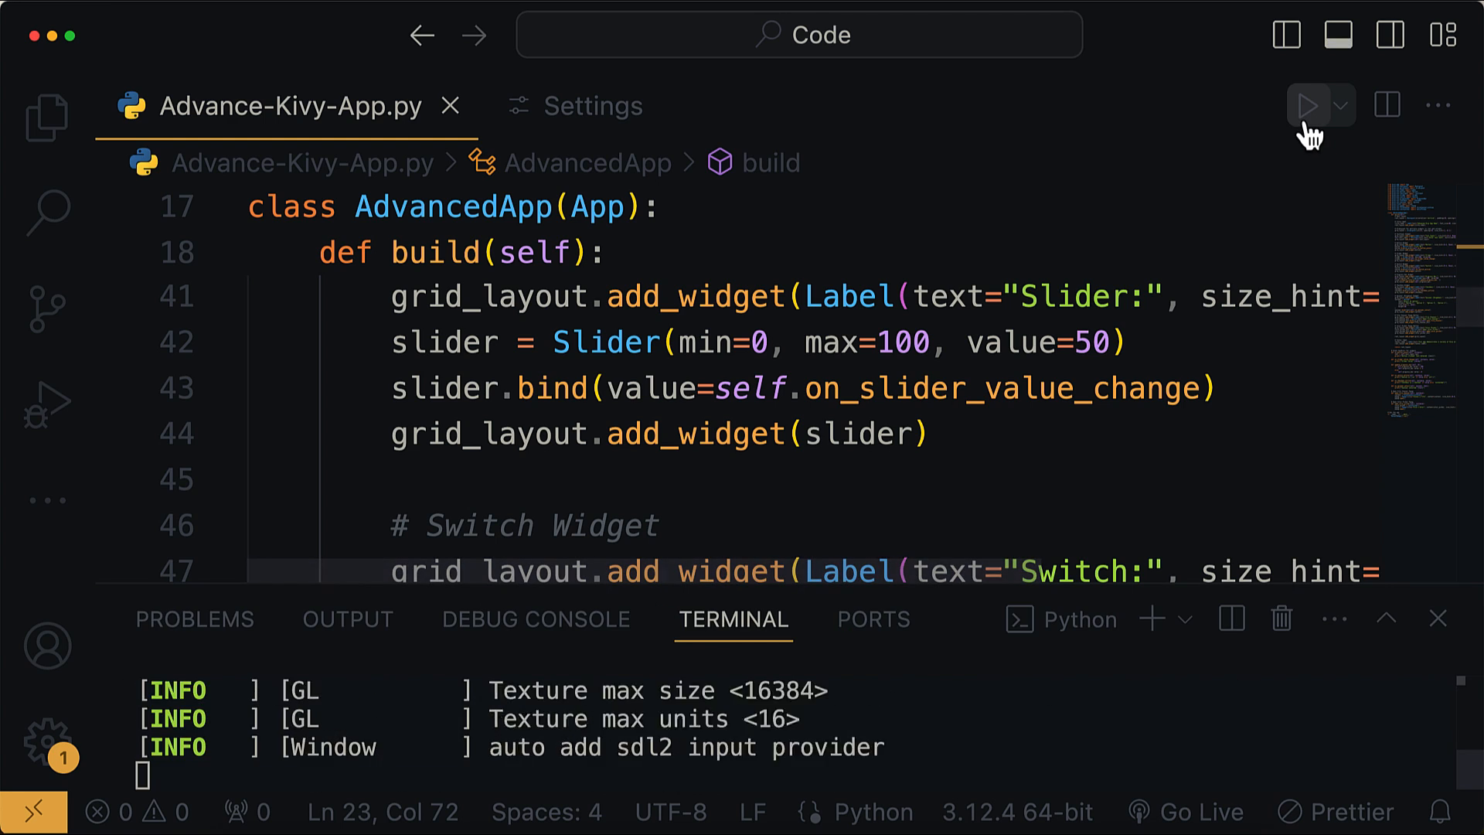
- Run the Advanced Kivy App Demo and move its slider to about three quarters
left_click(1309, 105)
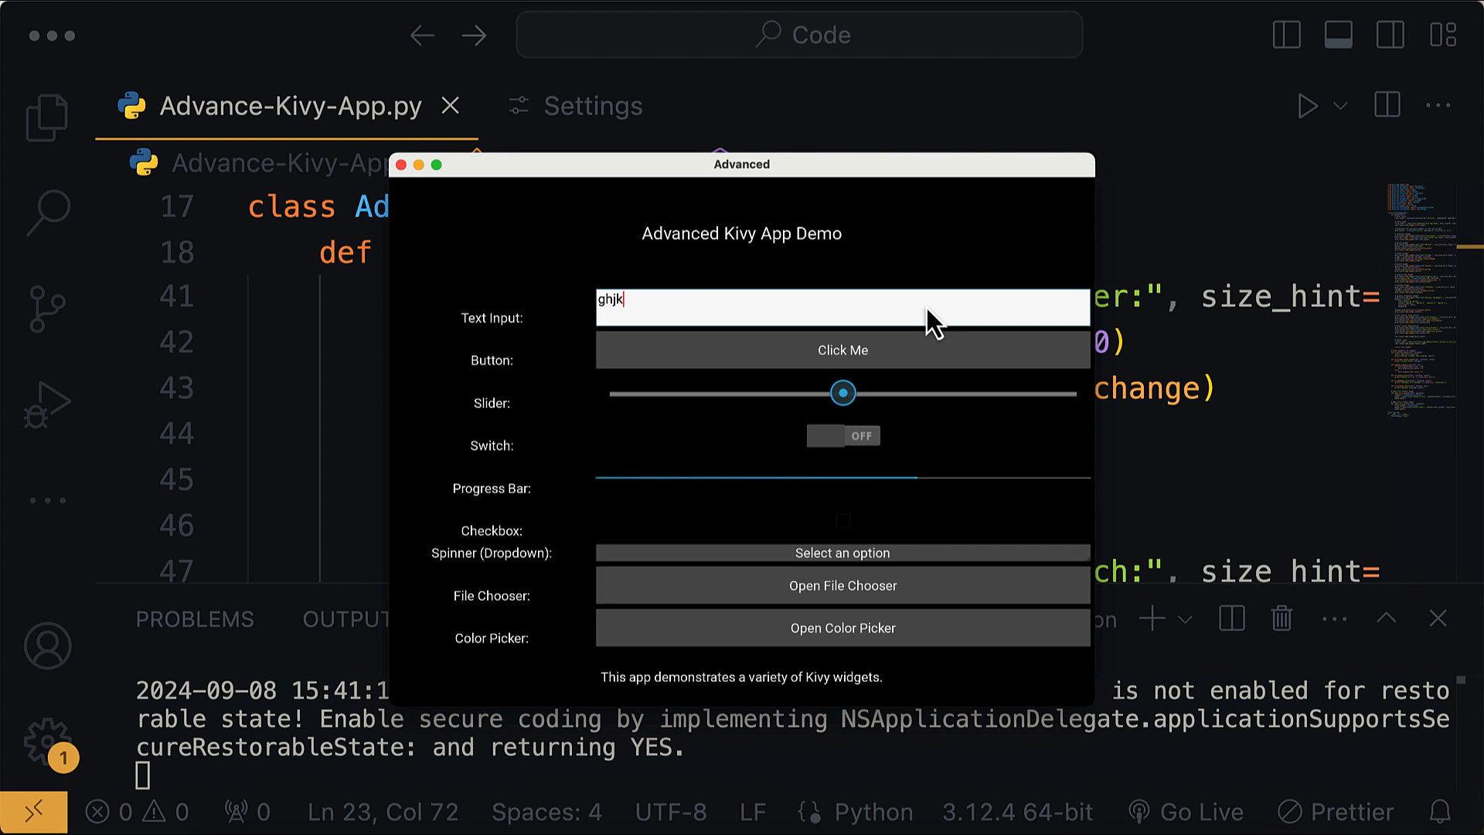
left_click_drag(842, 392, 960, 393)
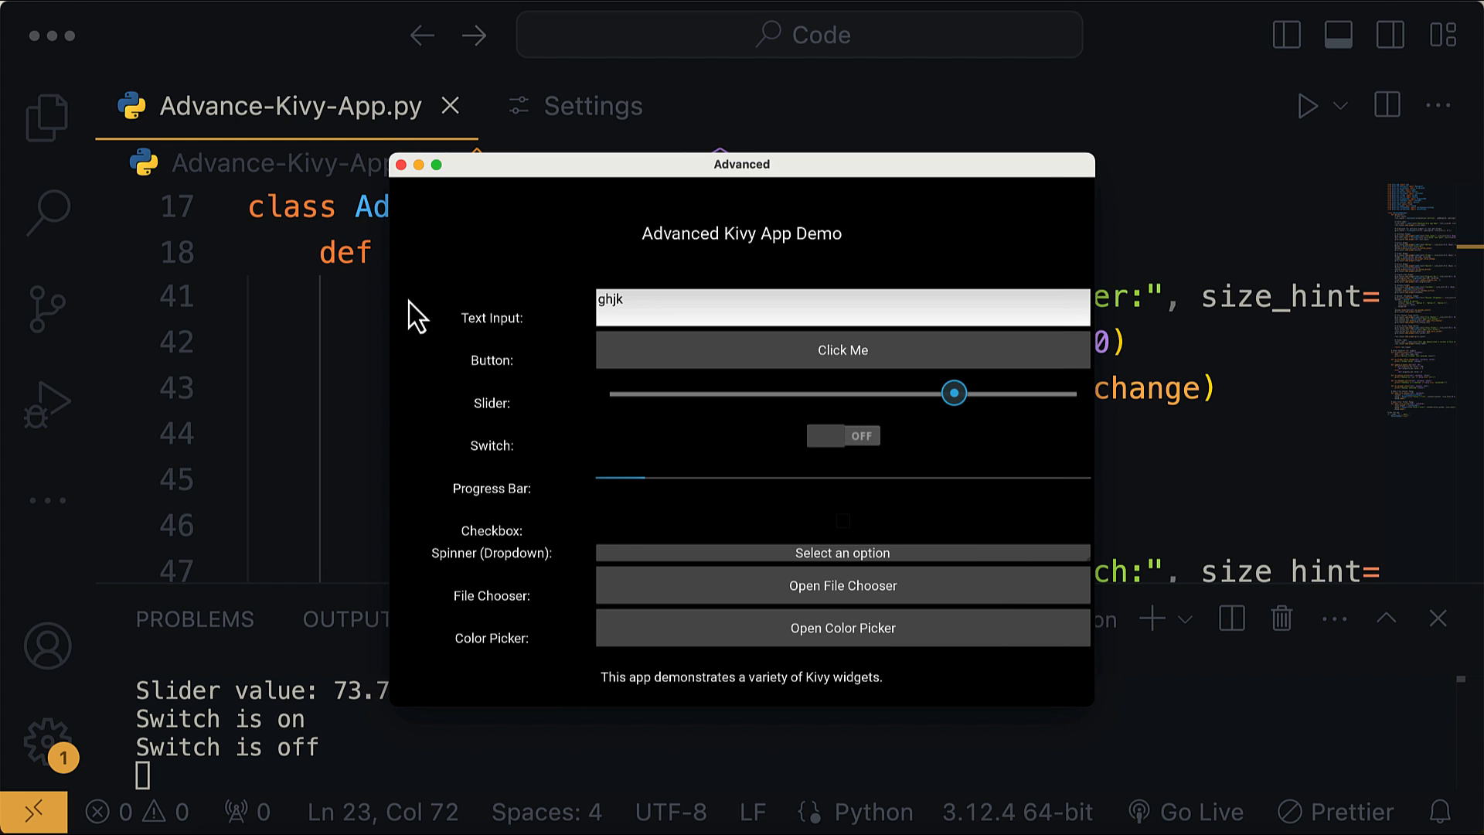
left_click(841, 627)
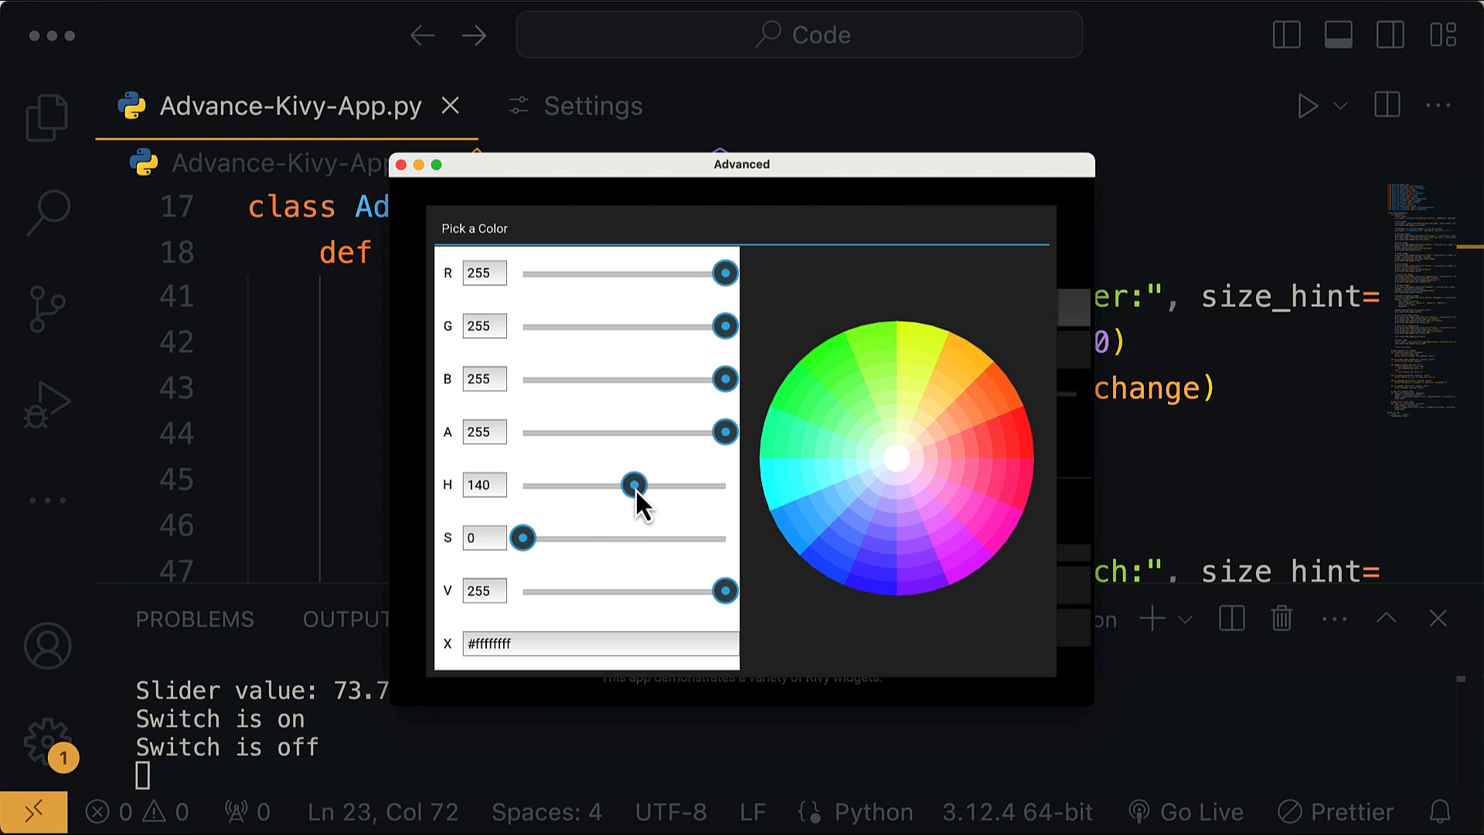
- Pick a red in the colour picker by raising hue, saturation and the red channel
left_click_drag(524, 538, 532, 540)
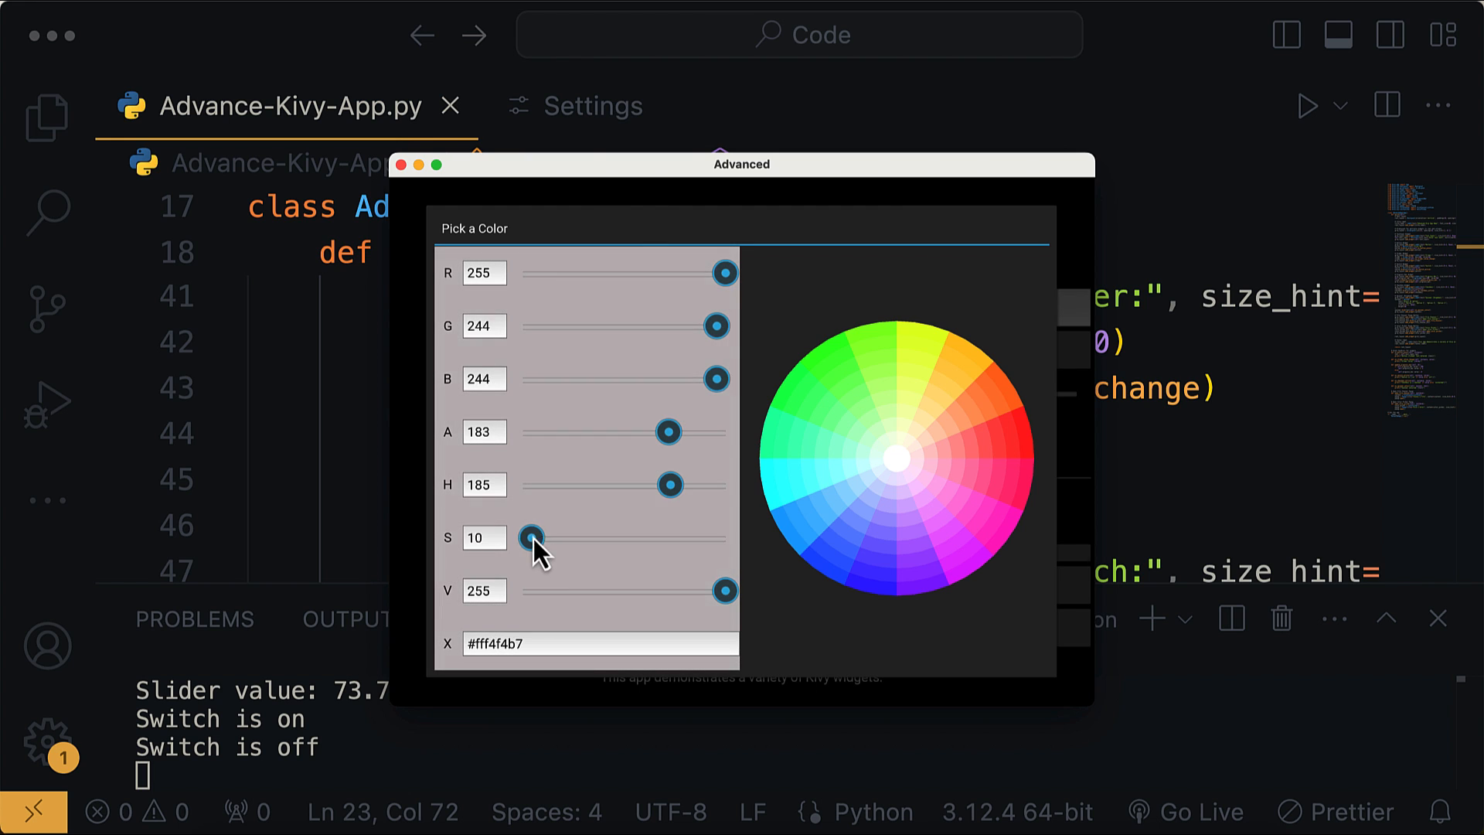
left_click_drag(533, 537, 711, 538)
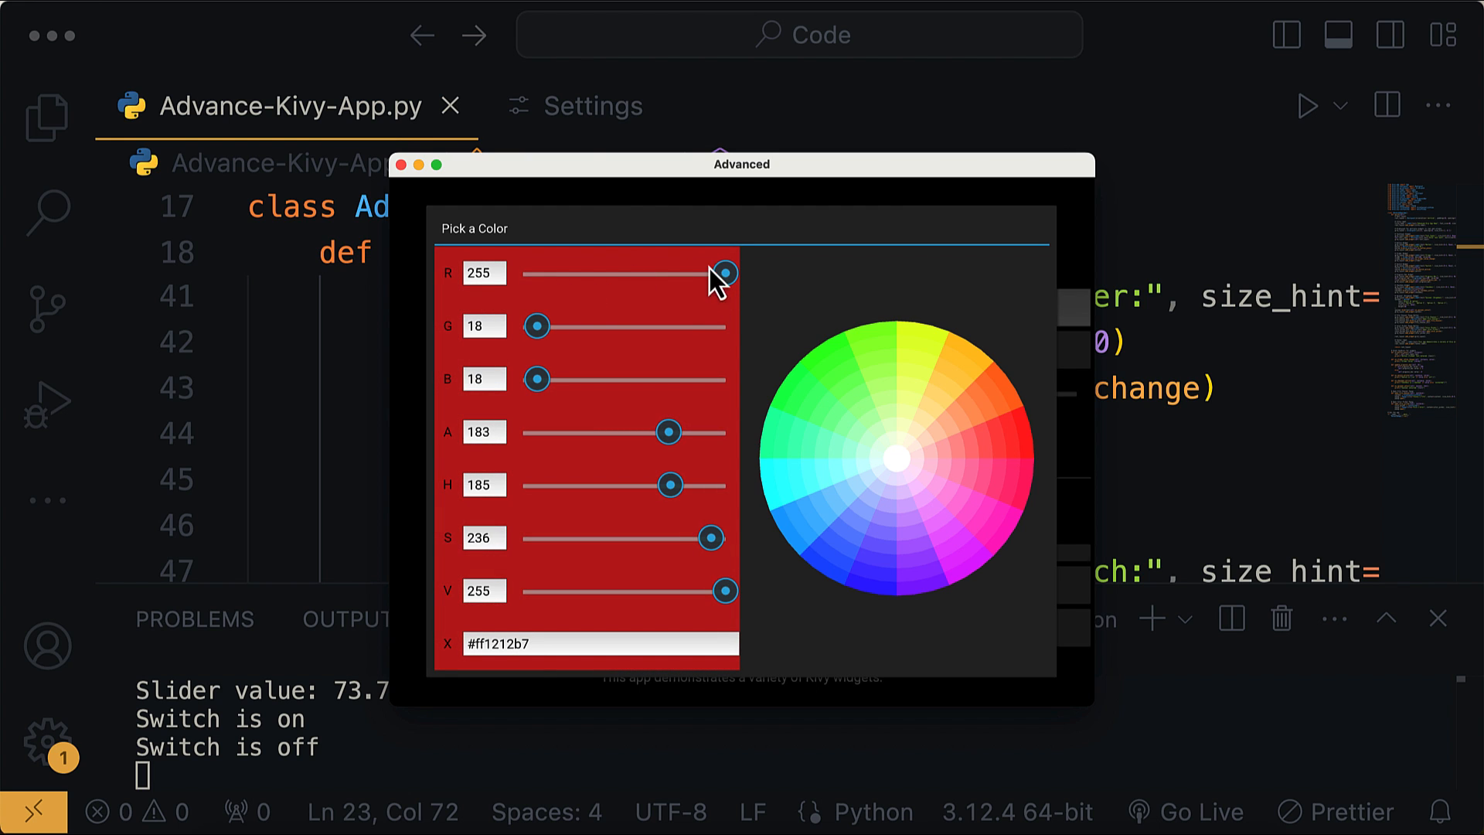
left_click_drag(536, 326, 704, 326)
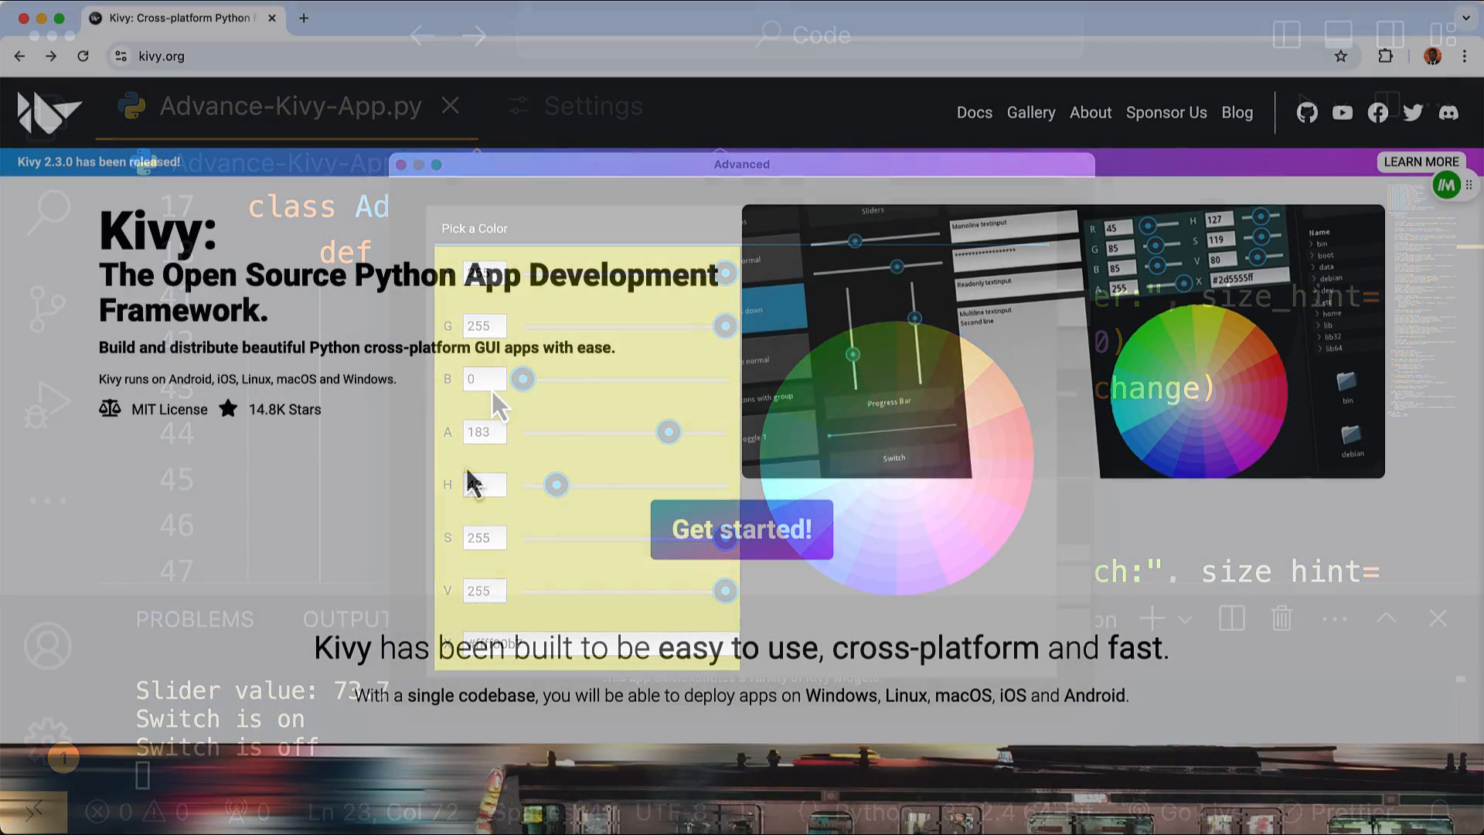
- Read through Kivy's Getting Started guide and the Widgets programming-guide page
left_click(741, 528)
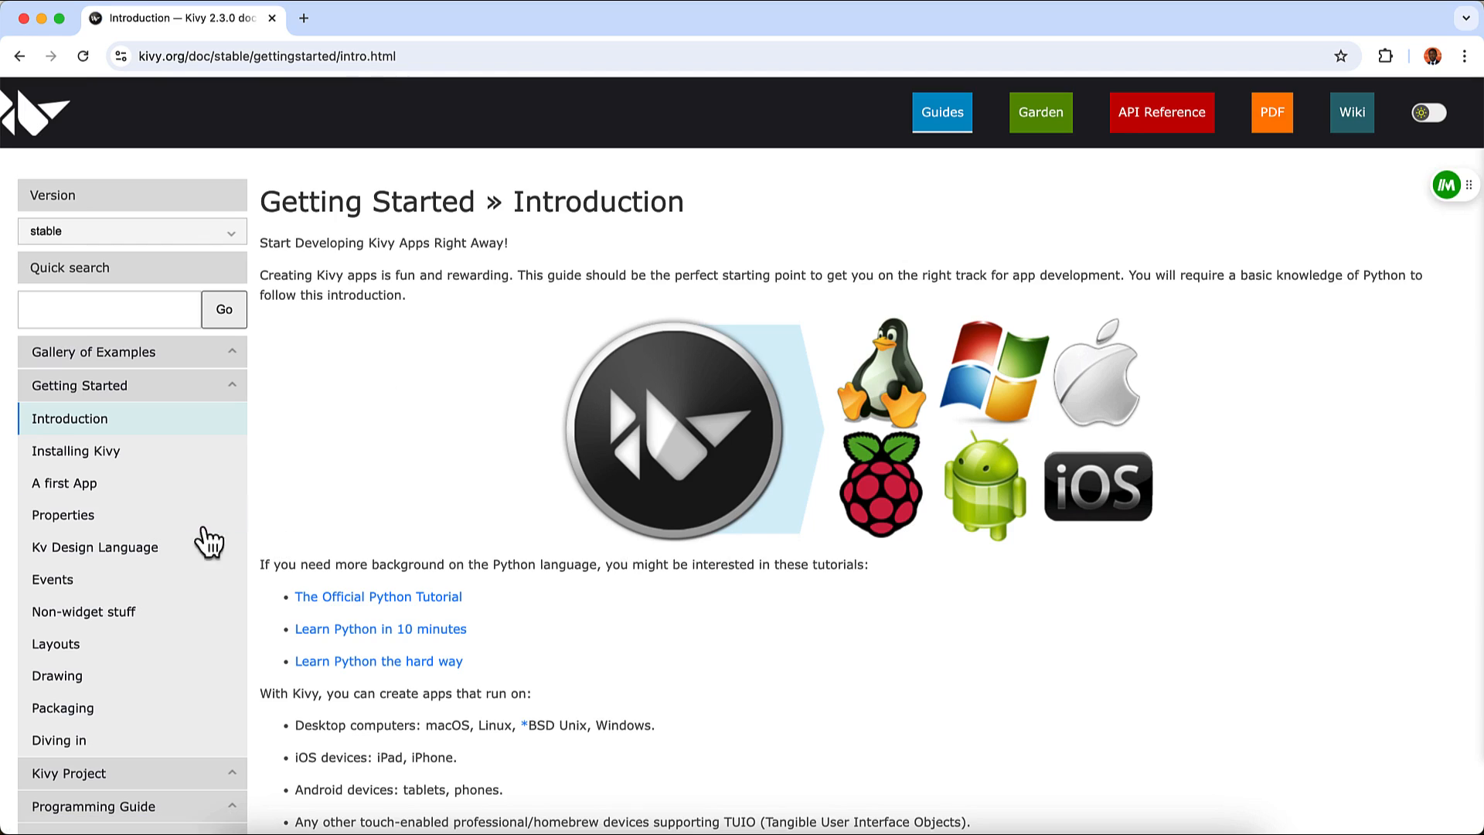
left_click(80, 385)
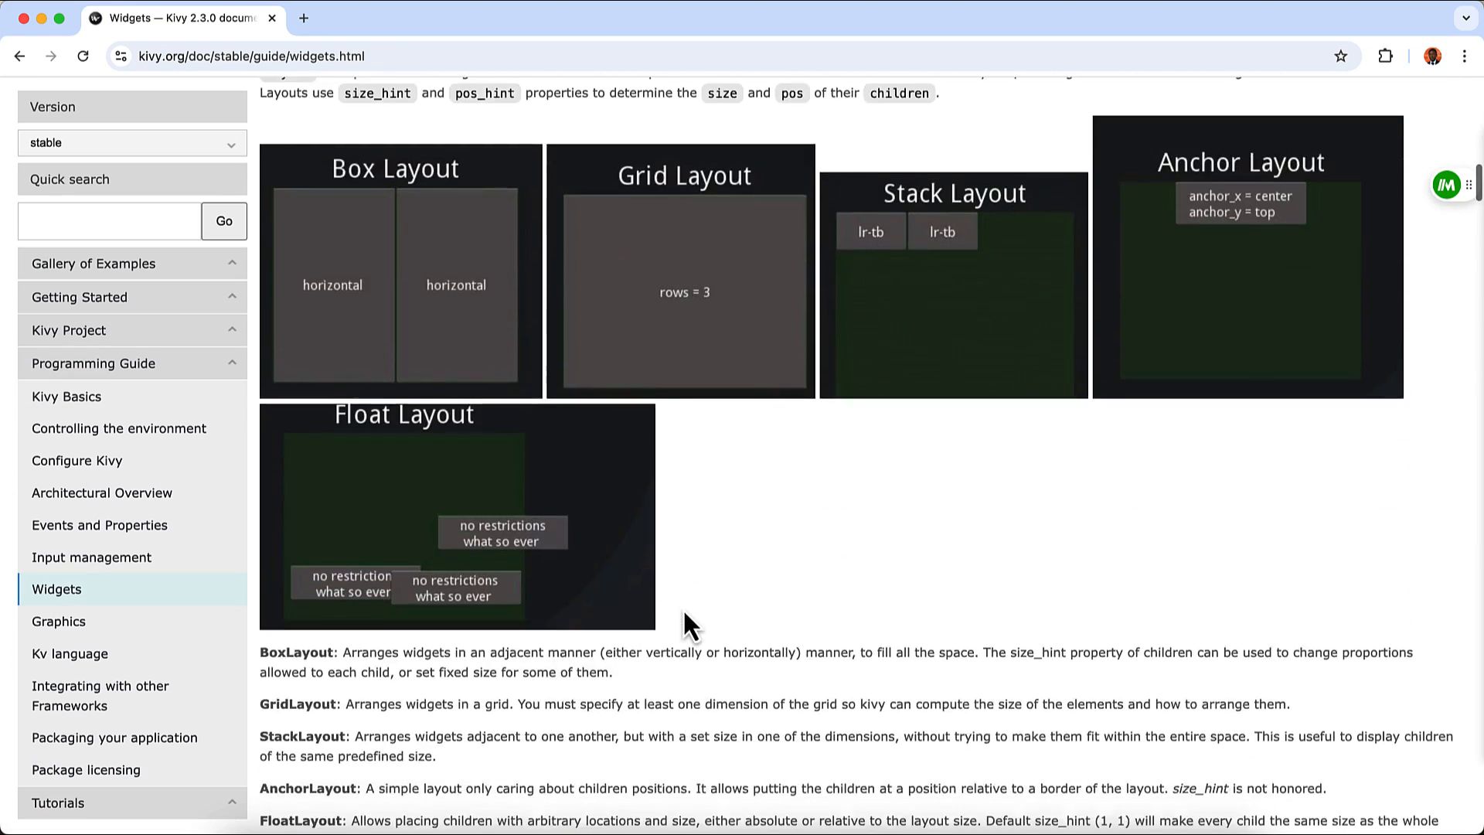
scroll("down", 3)
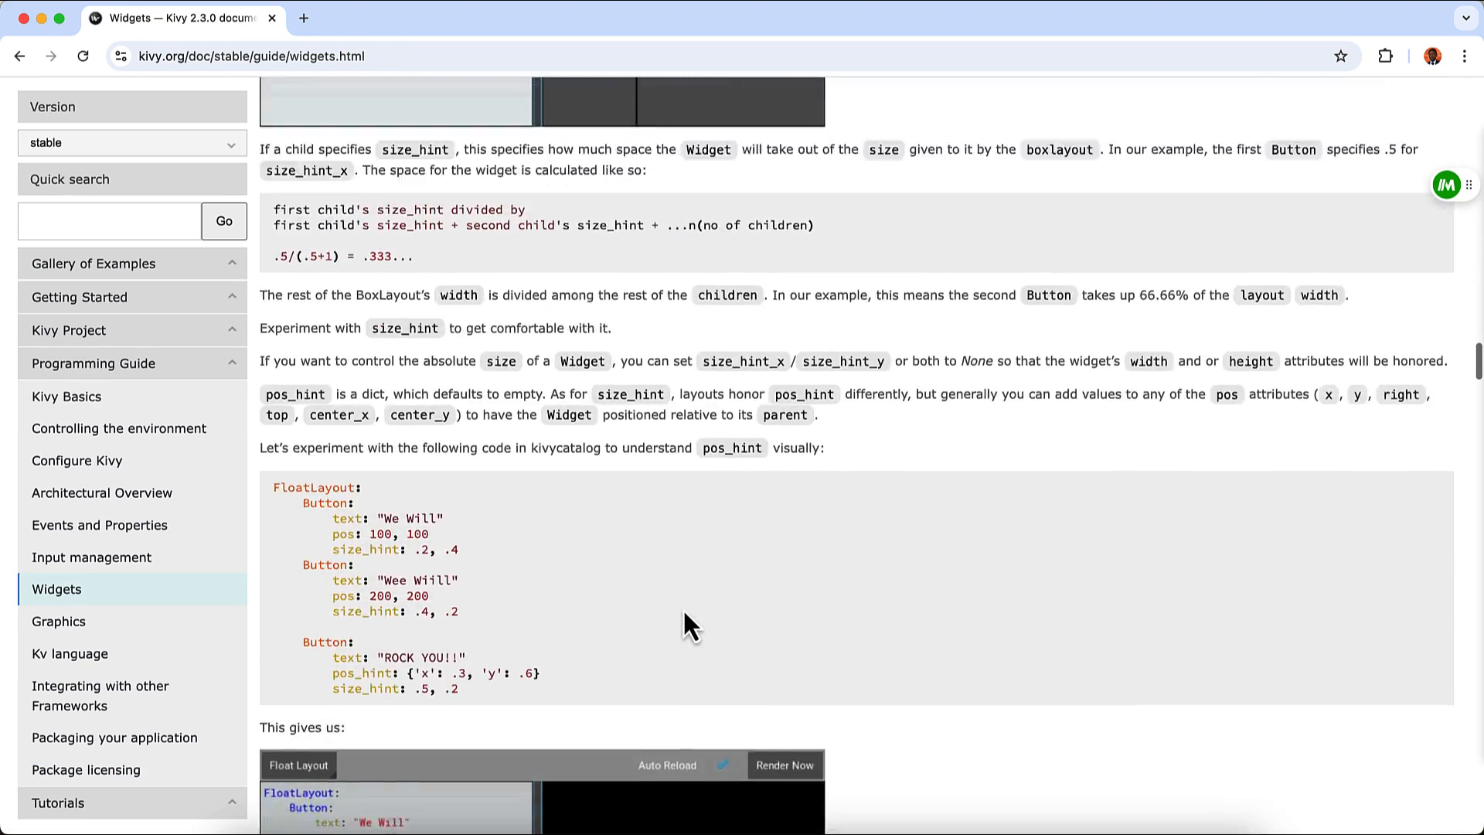
scroll("down", 3)
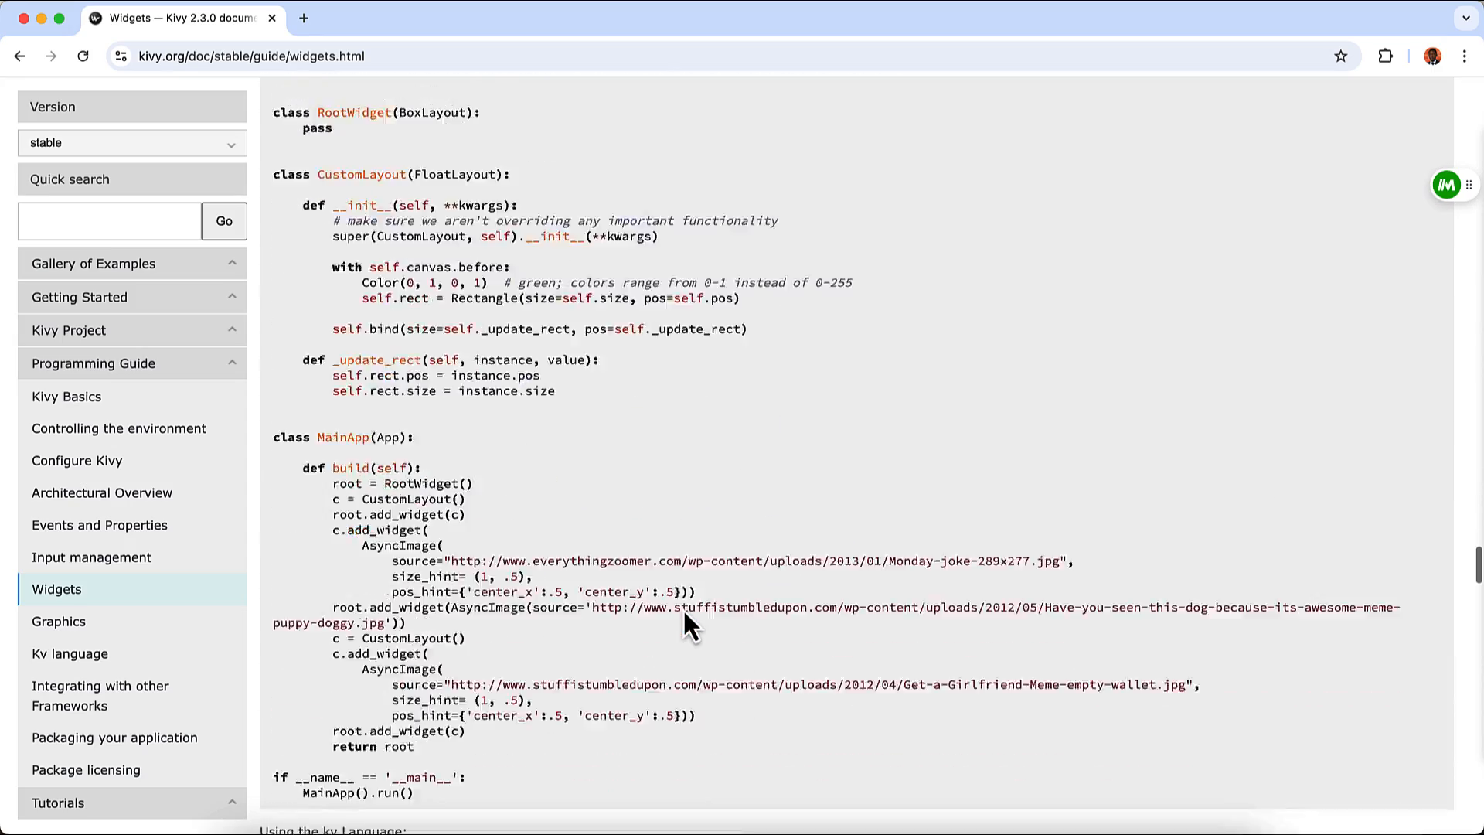
scroll("down", 3)
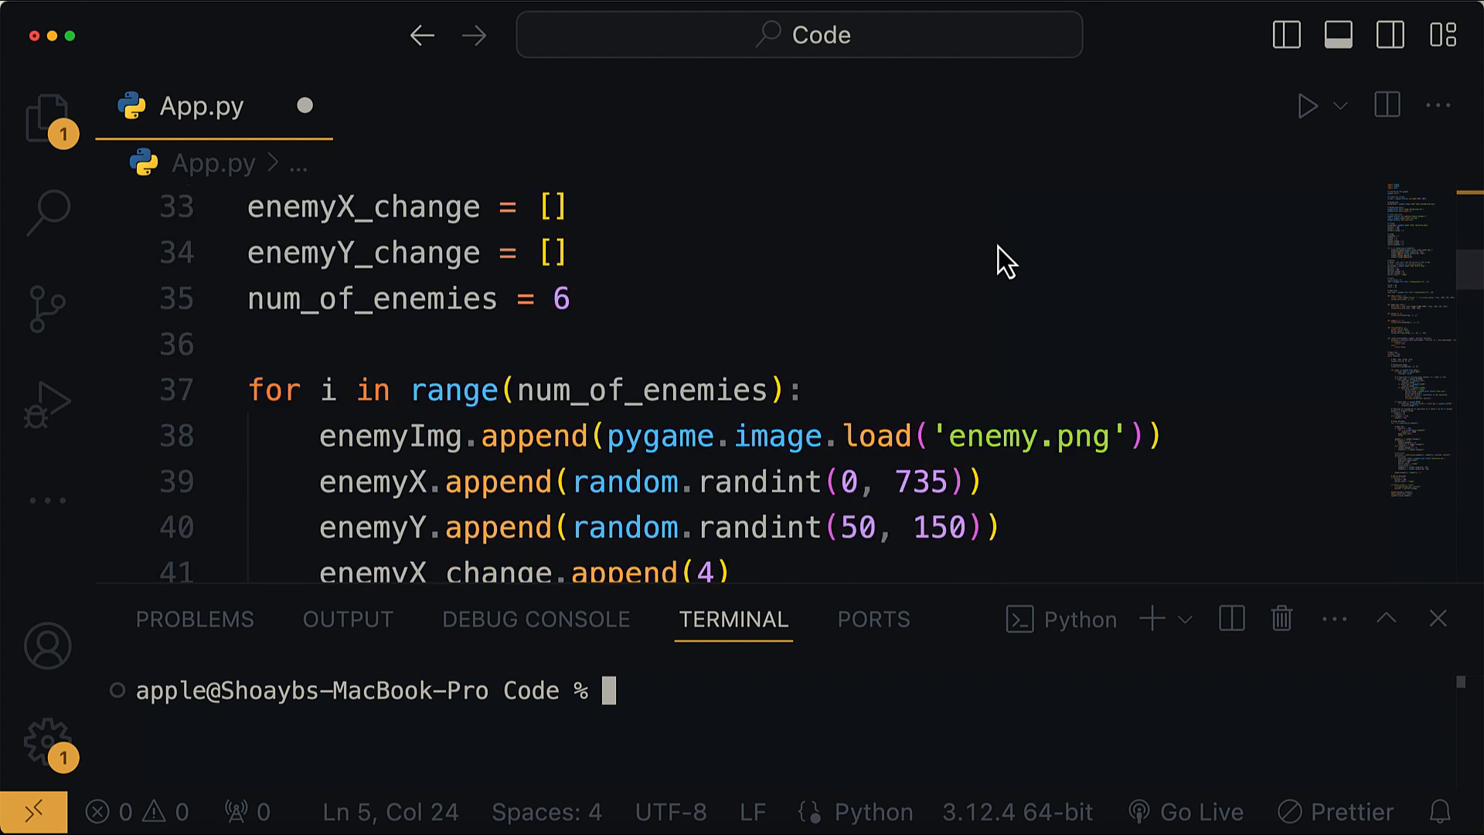
- Run App.py so the Pygame Space Invaders game window appears
left_click(1309, 105)
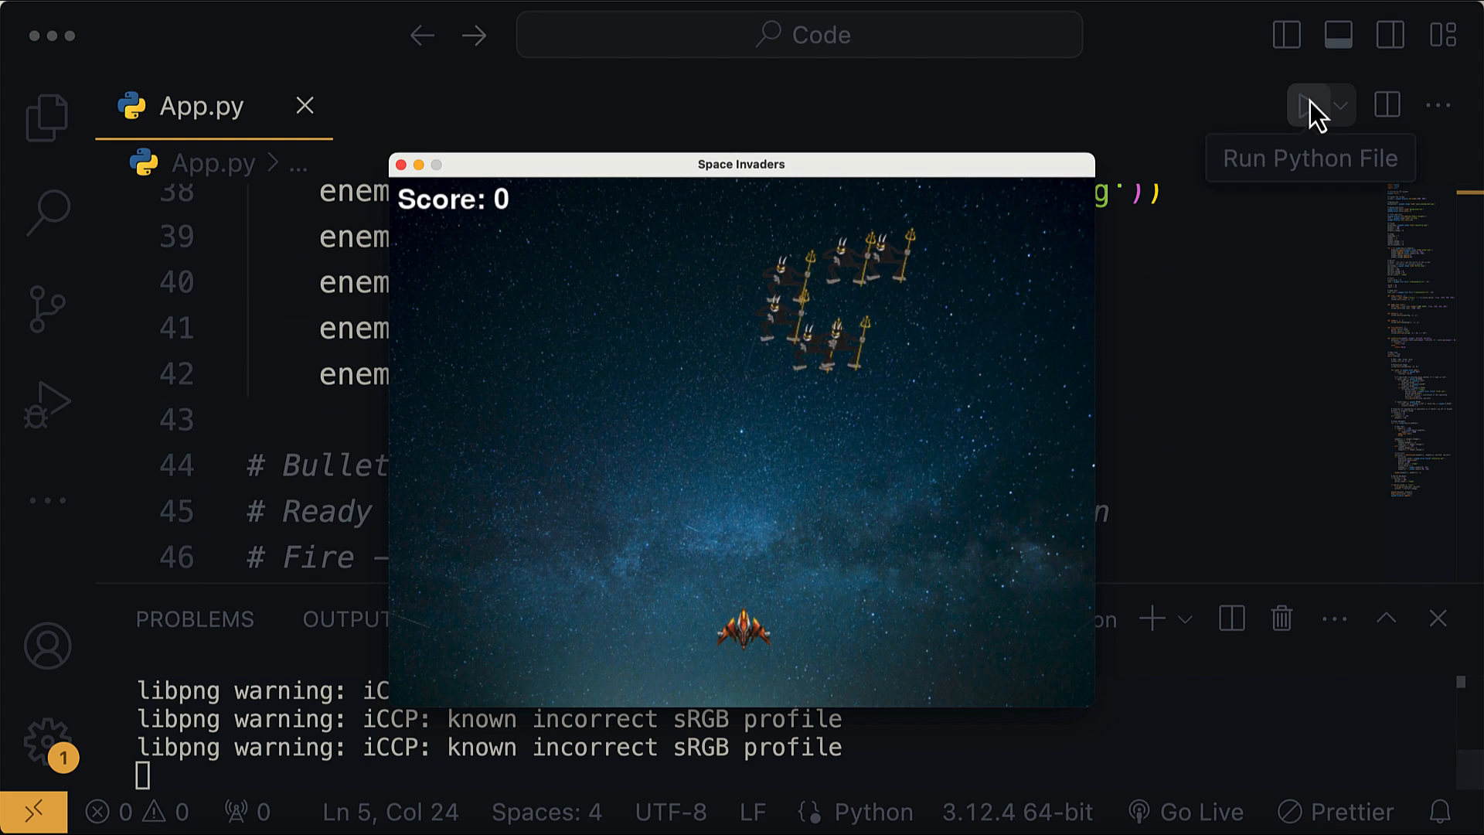